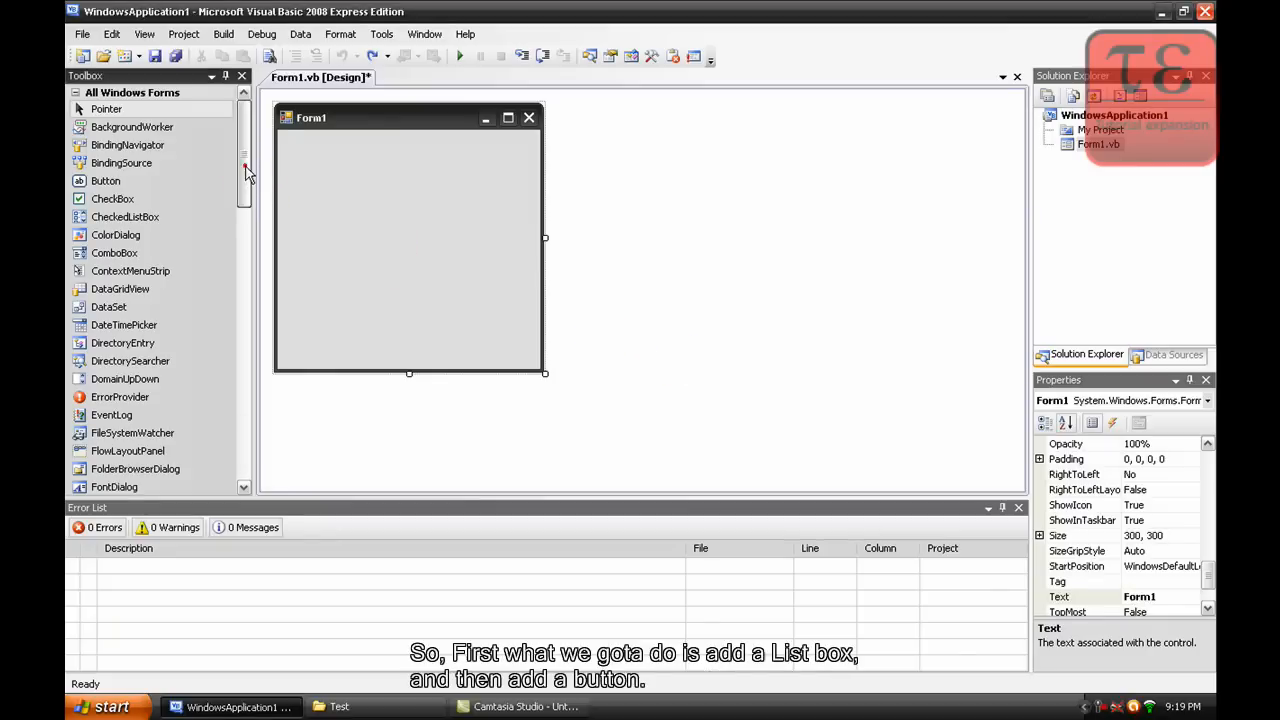
- Enlarge ListBox1 to fill most of Form1 and open Button1's Click handler
{"action": "scroll", "scroll_direction": "down", "scroll_amount": 3}
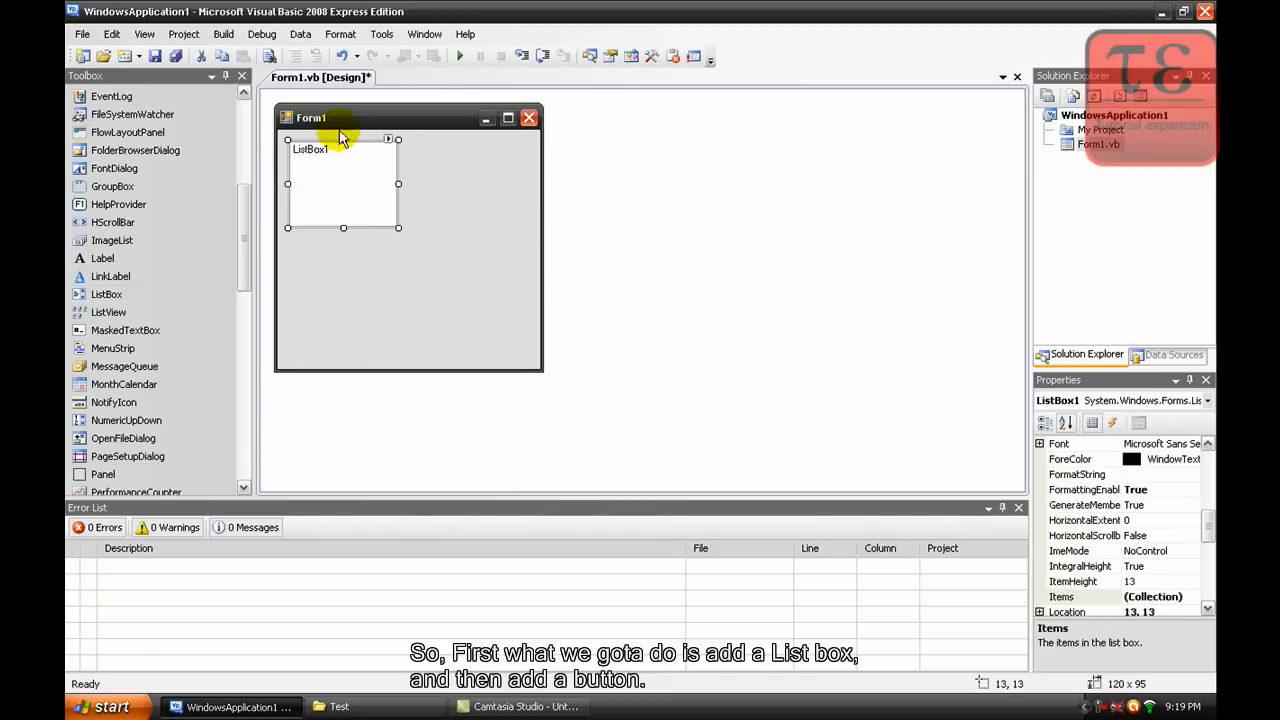
{"action": "left_click_drag", "start_coordinate": [398, 227], "coordinate": [525, 310]}
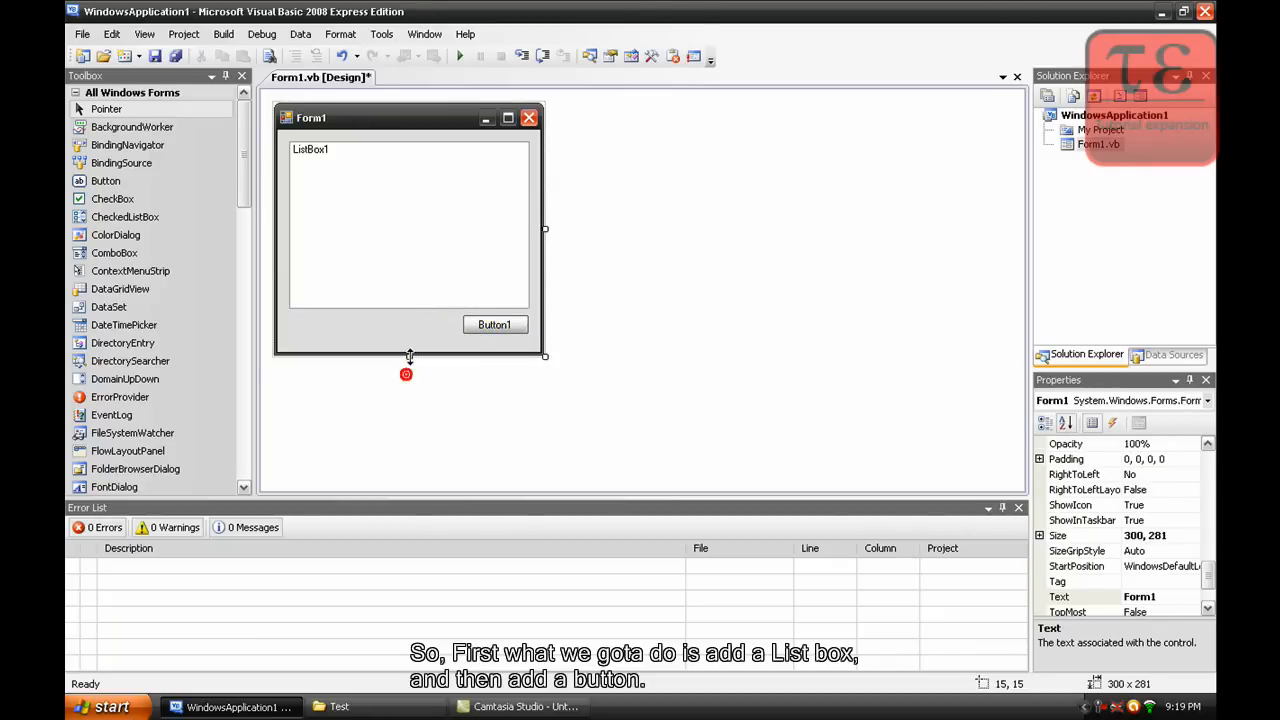
{"action": "double_click", "coordinate": [494, 324]}
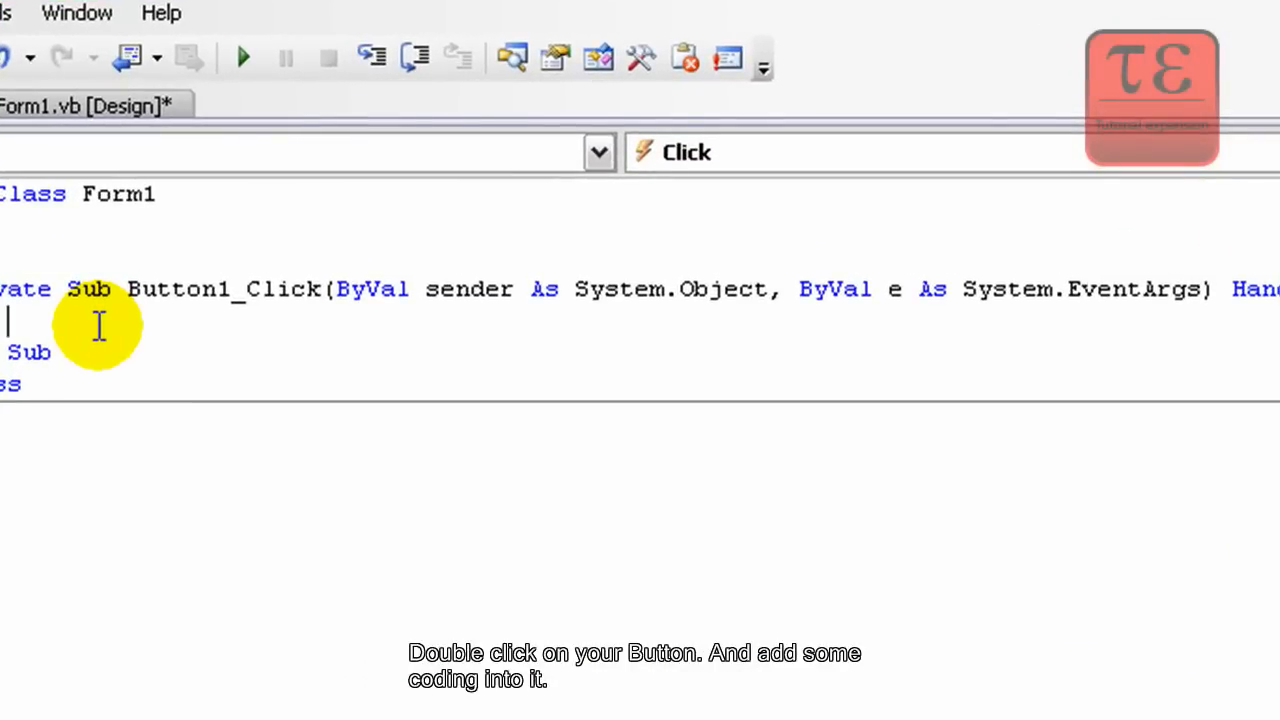
- In Button1_Click, add ListBox1.Items.AddRange splitting ReadAllText("C:\Test\test.txt") by vbNewLine
{"action": "type", "text": "l"}
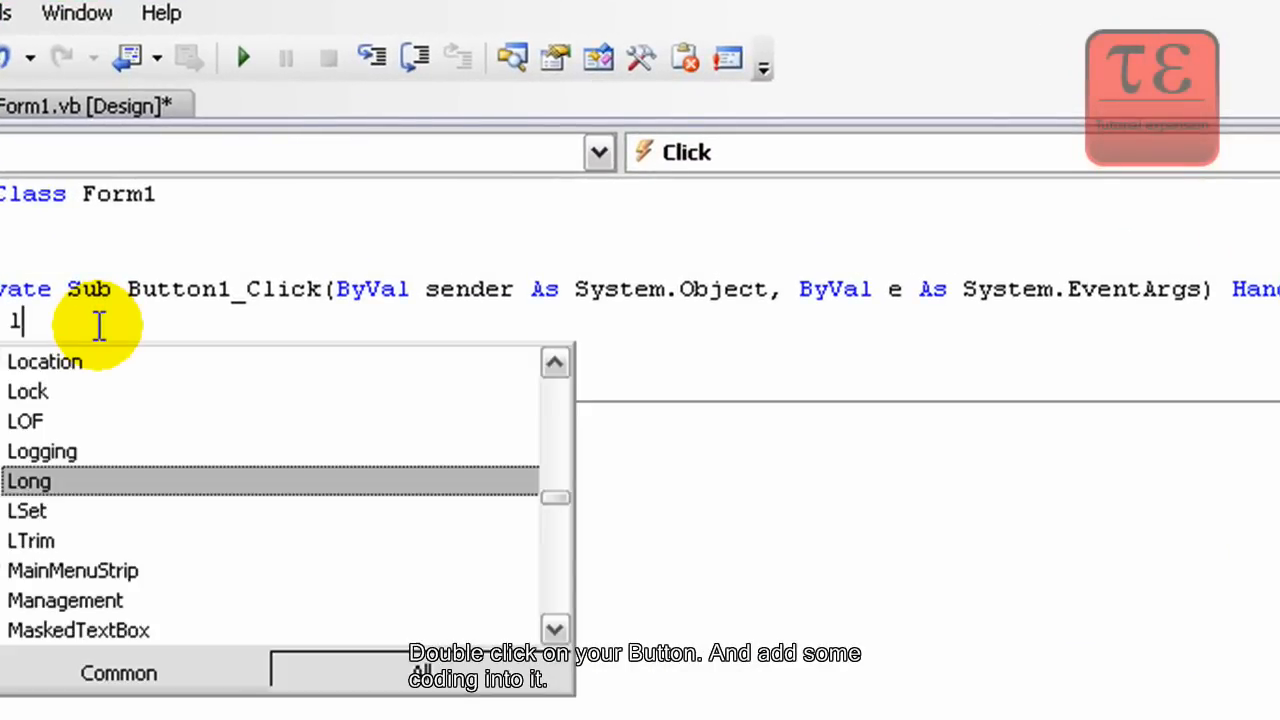
{"action": "type", "text": "ListBox1."}
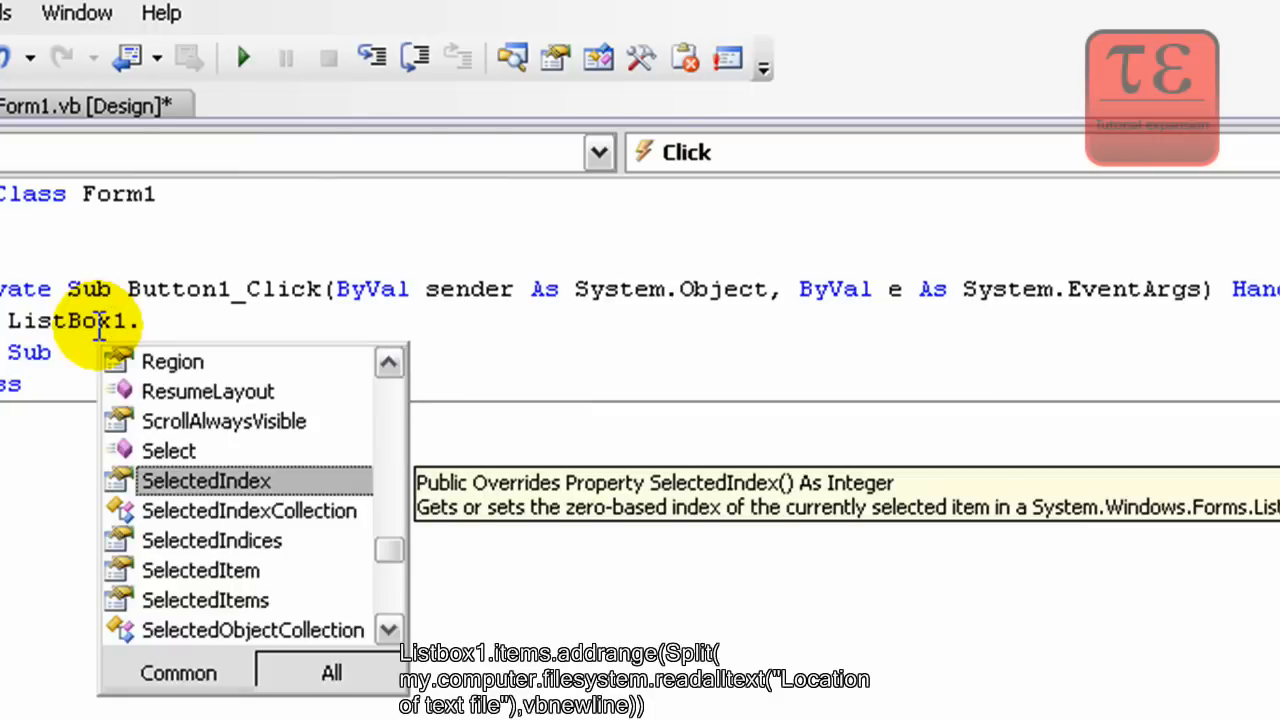
{"action": "type", "text": "Items.addrange(Split(My.Computer.FileSystem."}
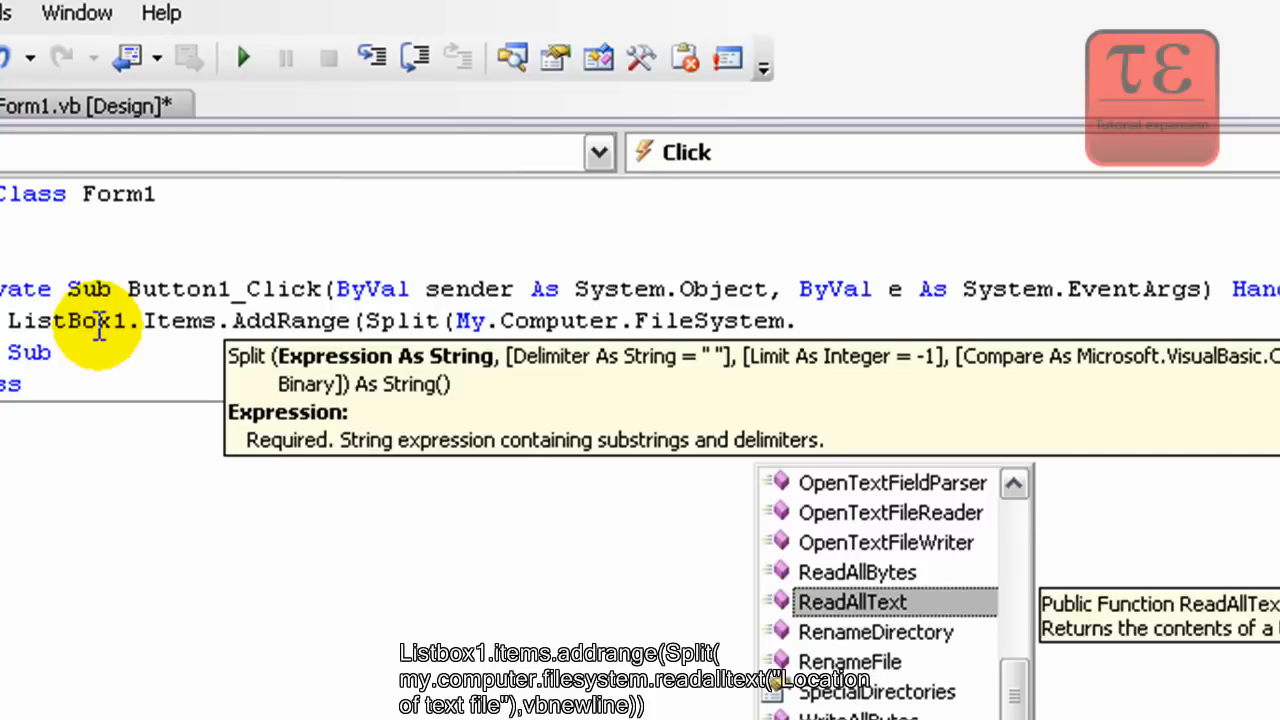
{"action": "type", "text": "readalltext"}
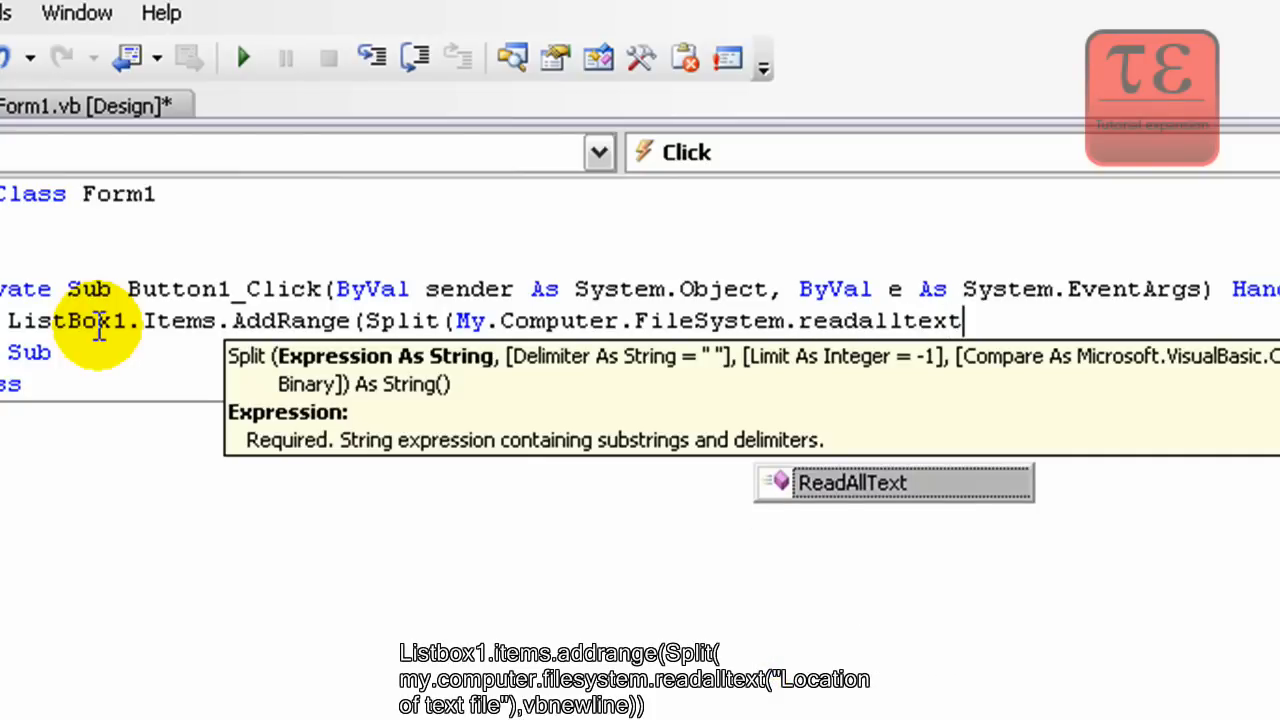
{"action": "type", "text": "("}
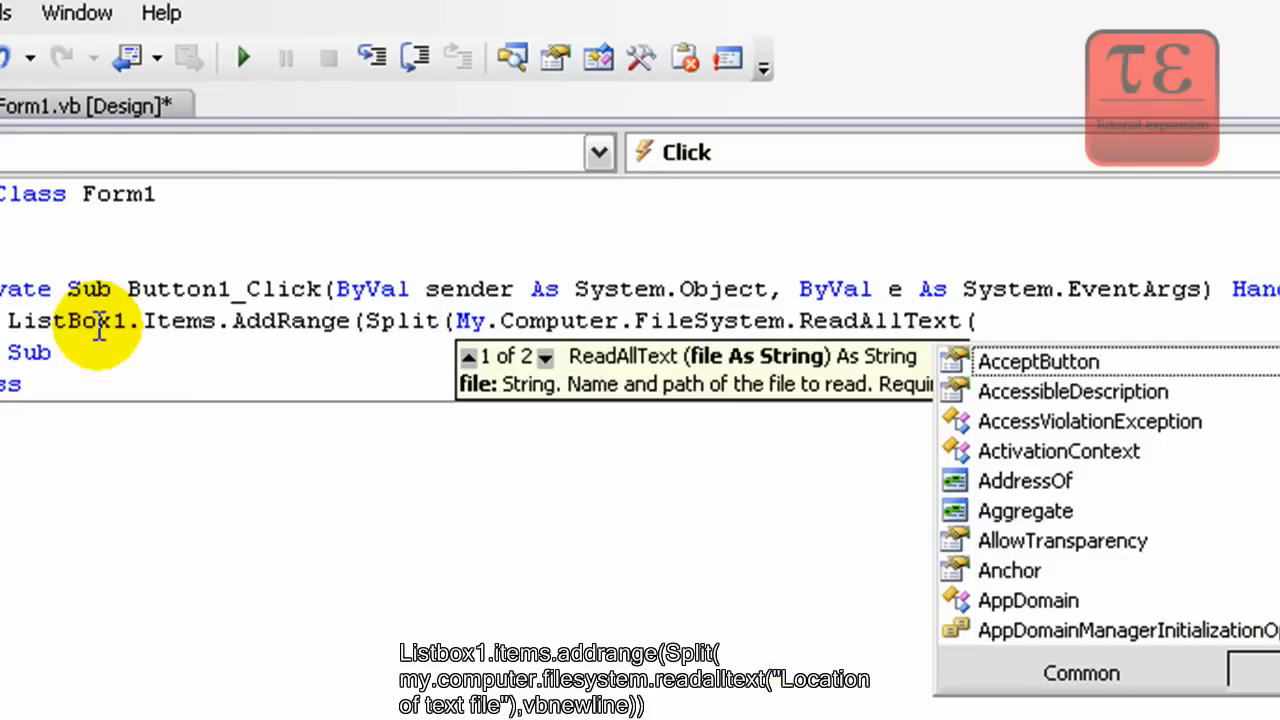
{"action": "type", "text": "\""}
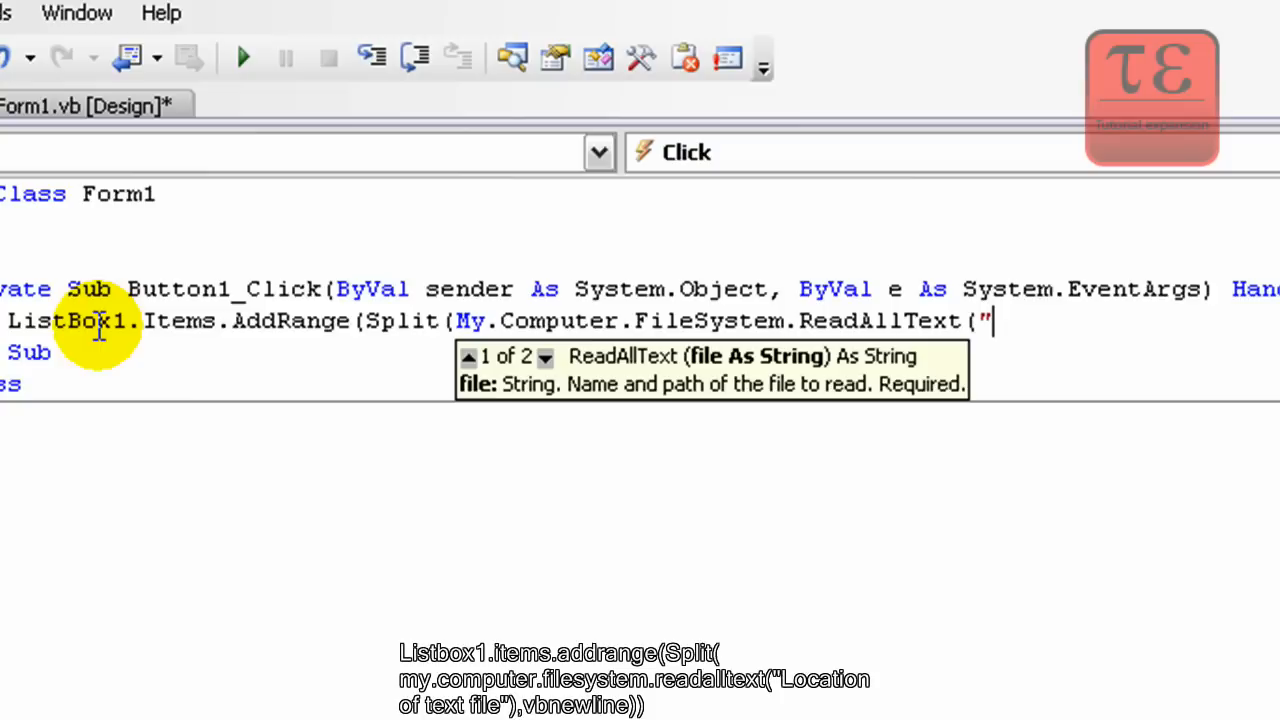
{"action": "type", "text": "C:\\"}
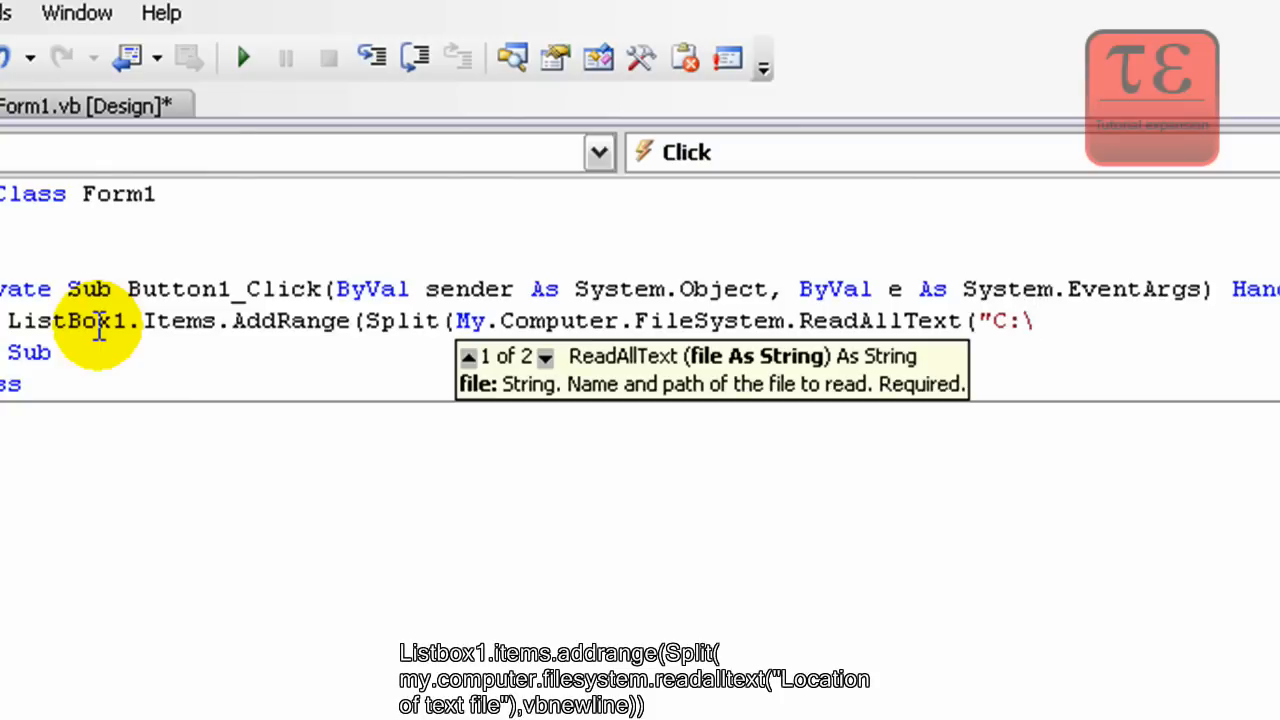
{"action": "type", "text": "Test\\"}
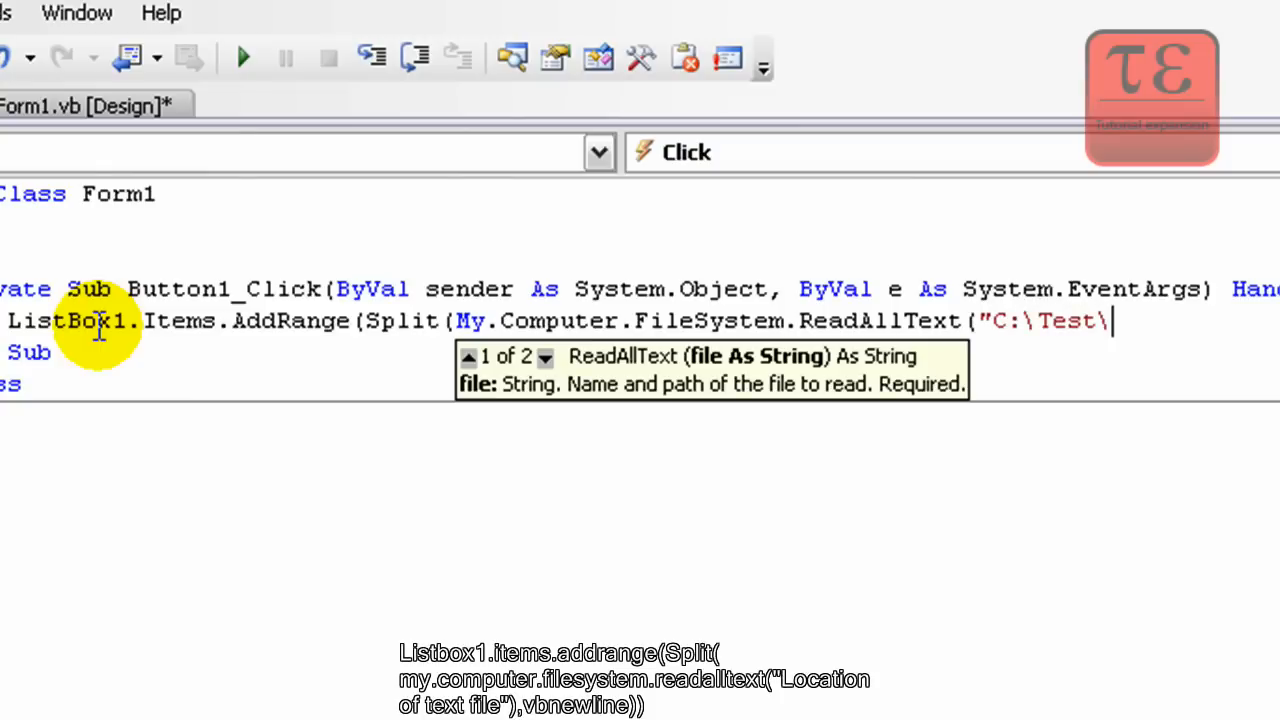
{"action": "type", "text": "test.txt"}
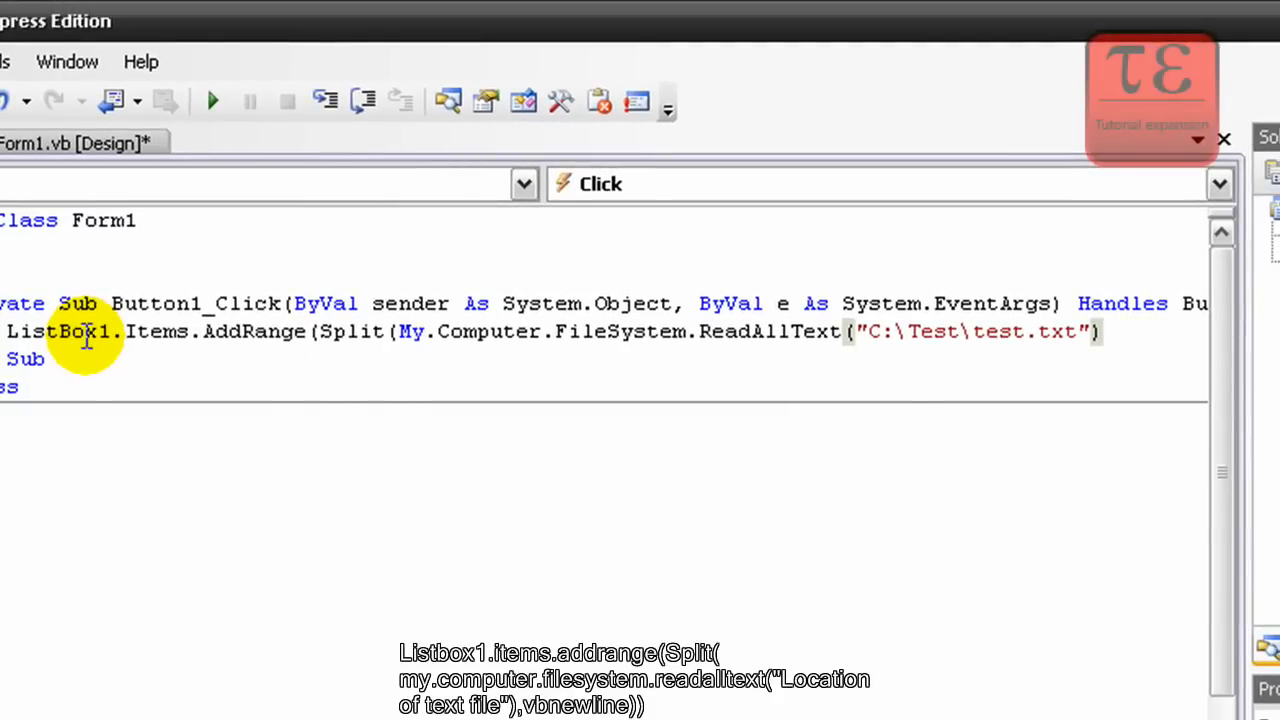
{"action": "type", "text": ","}
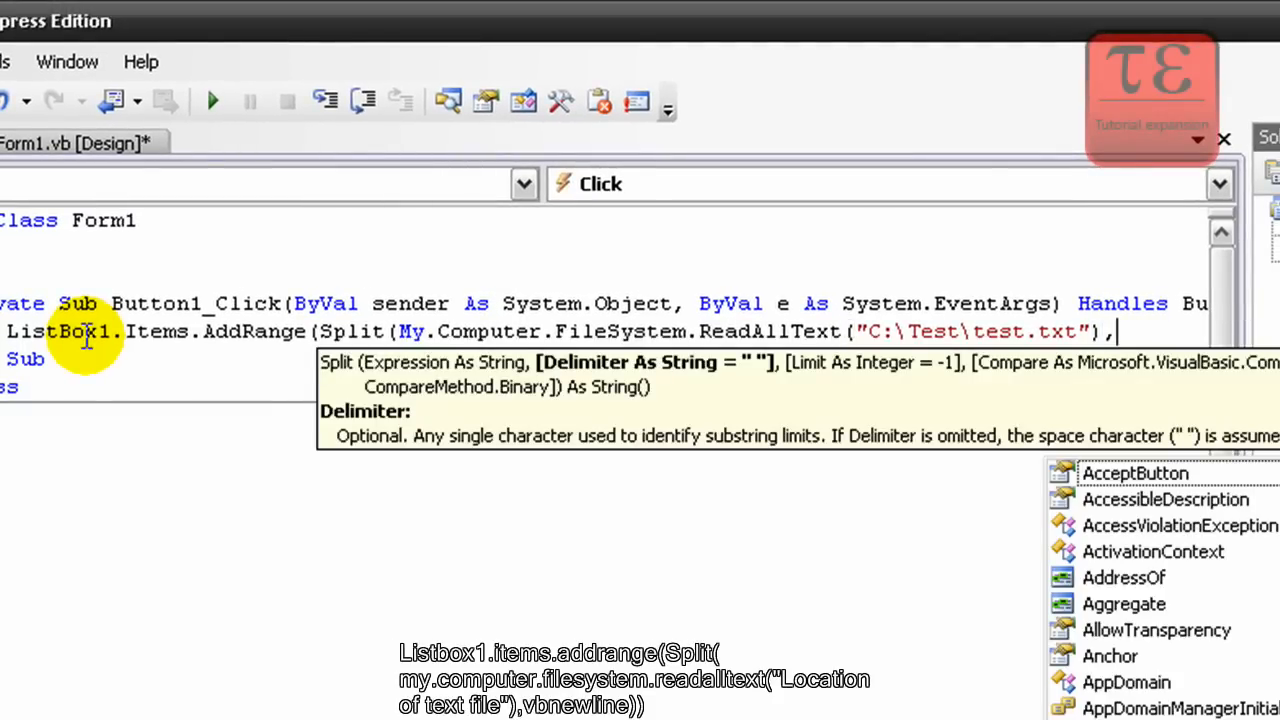
{"action": "type", "text": ",vbnewl"}
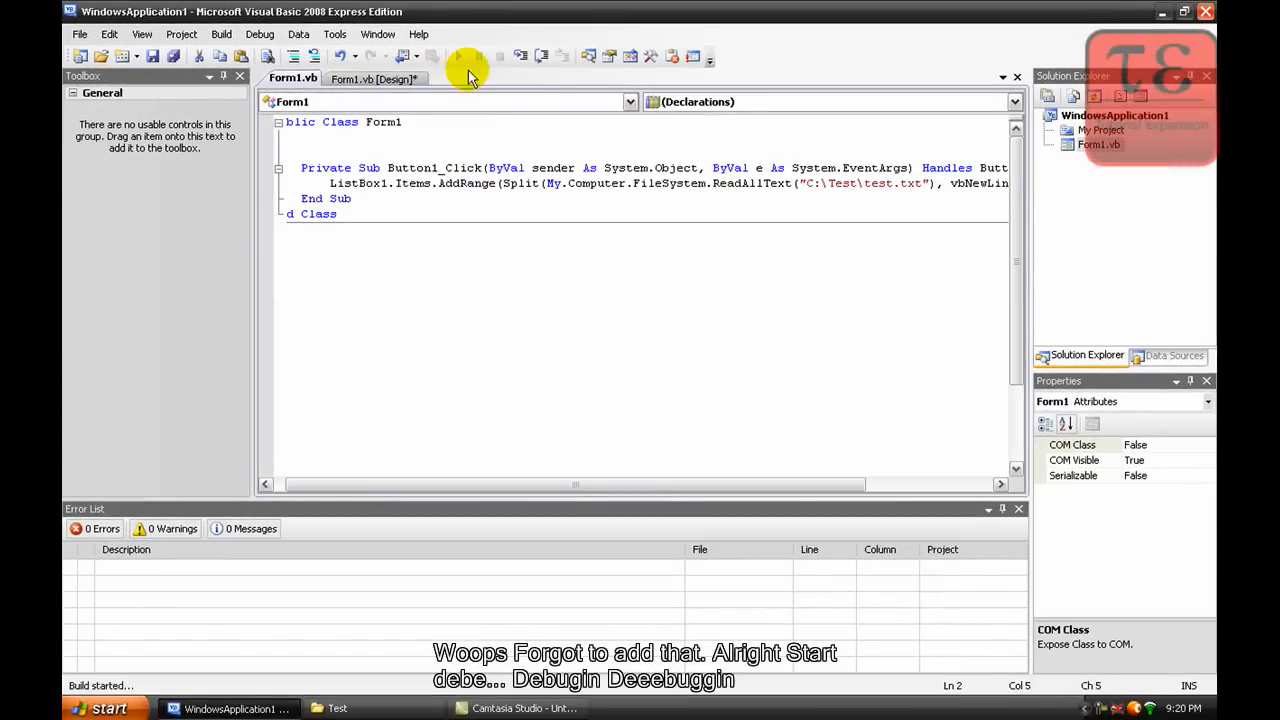
- Start debugging the form and bring up the C:\Test folder window
{"action": "left_click", "coordinate": [457, 56]}
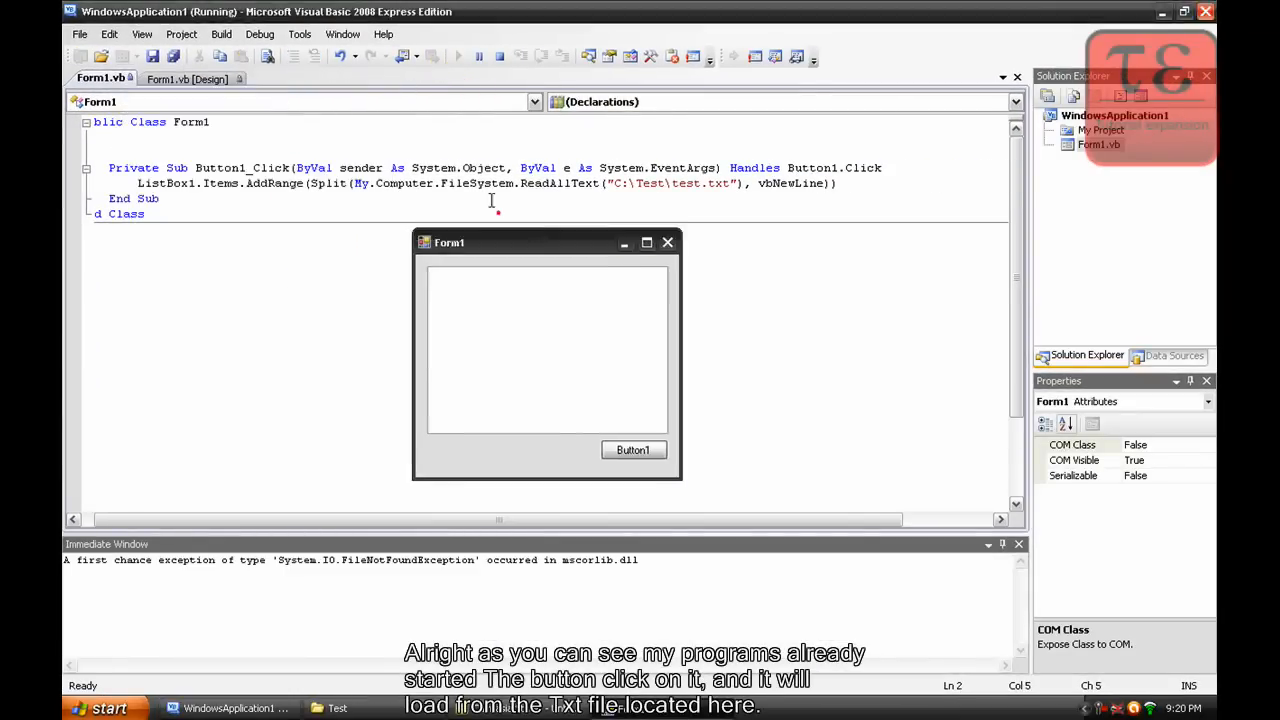
{"action": "left_click", "coordinate": [632, 449]}
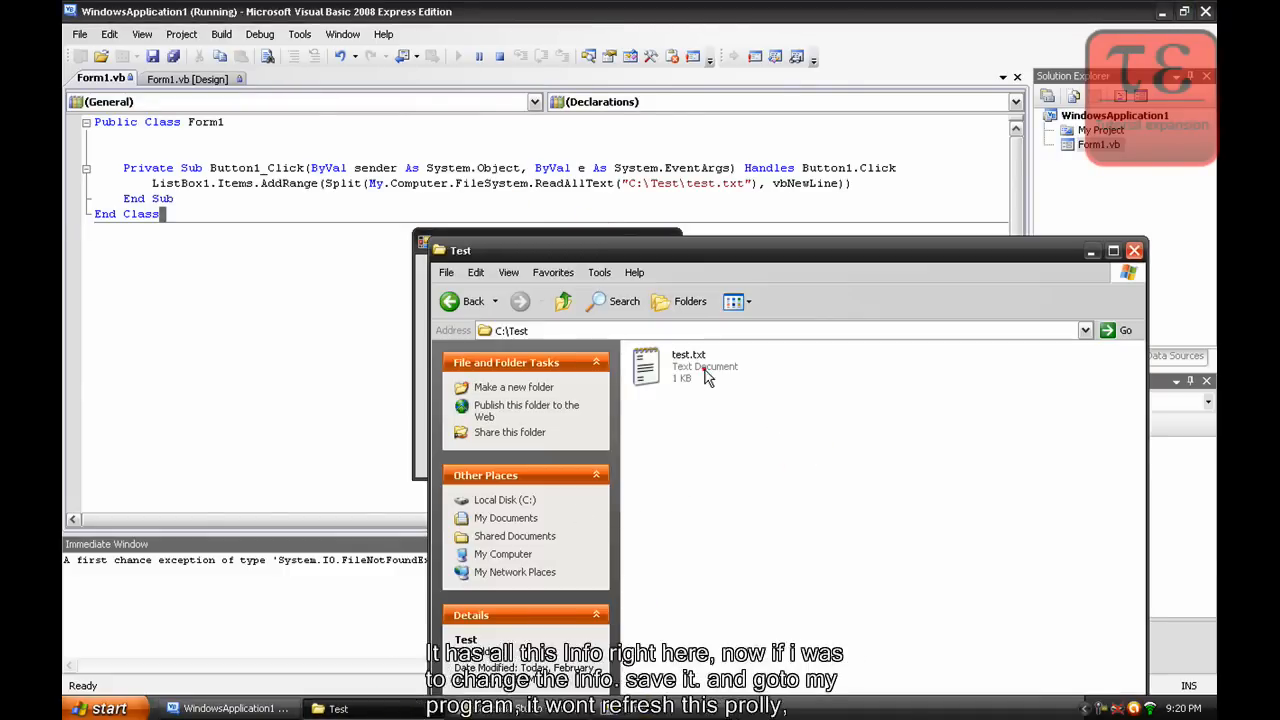
- Open test.txt in Notepad and replace its lines with youtube, Poop, owens, :D
{"action": "double_click", "coordinate": [688, 365]}
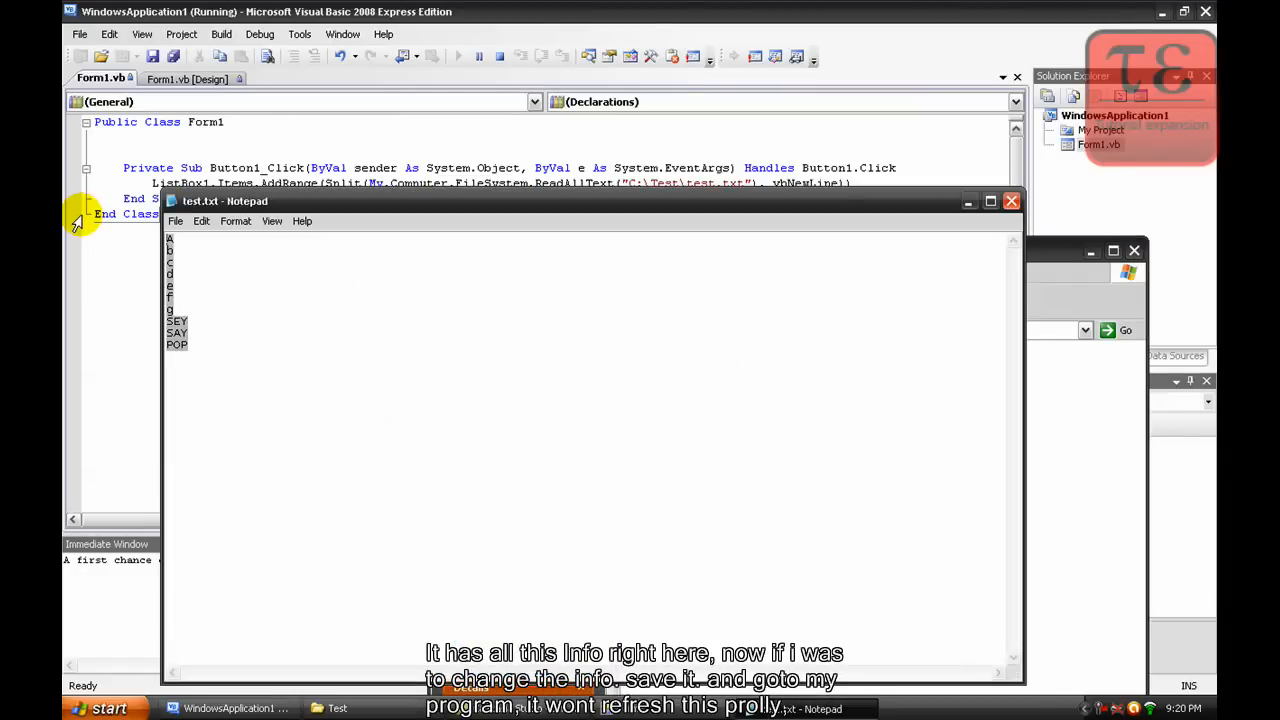
{"action": "type", "text": "youtube"}
{"action": "type", "text": "owens"}
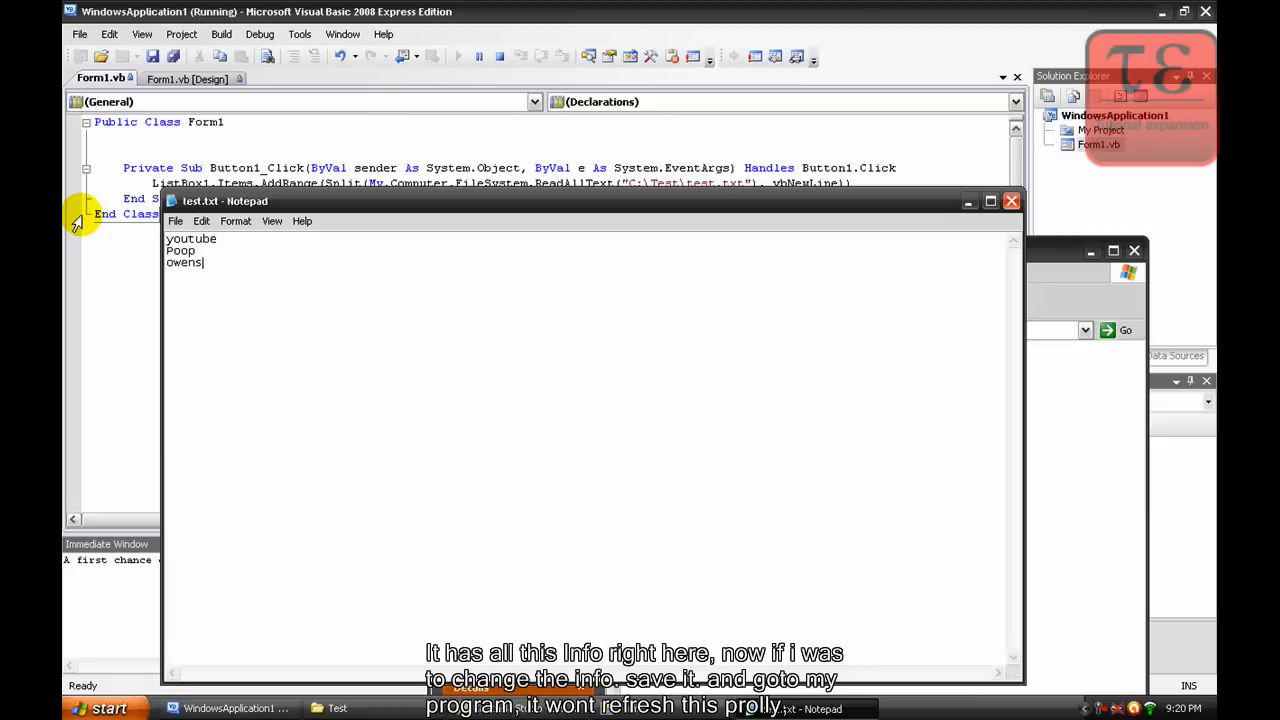
{"action": "type", "text": ":D"}
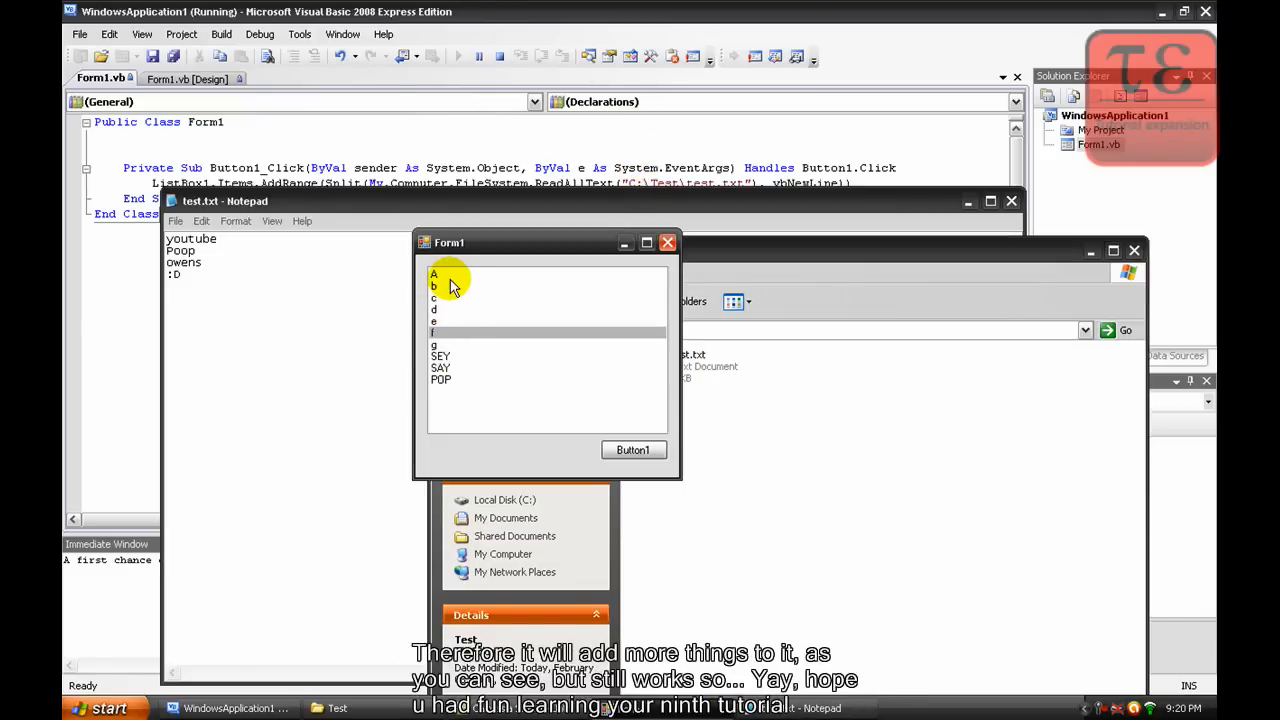
{"action": "mouse_move", "coordinate": [440, 400]}
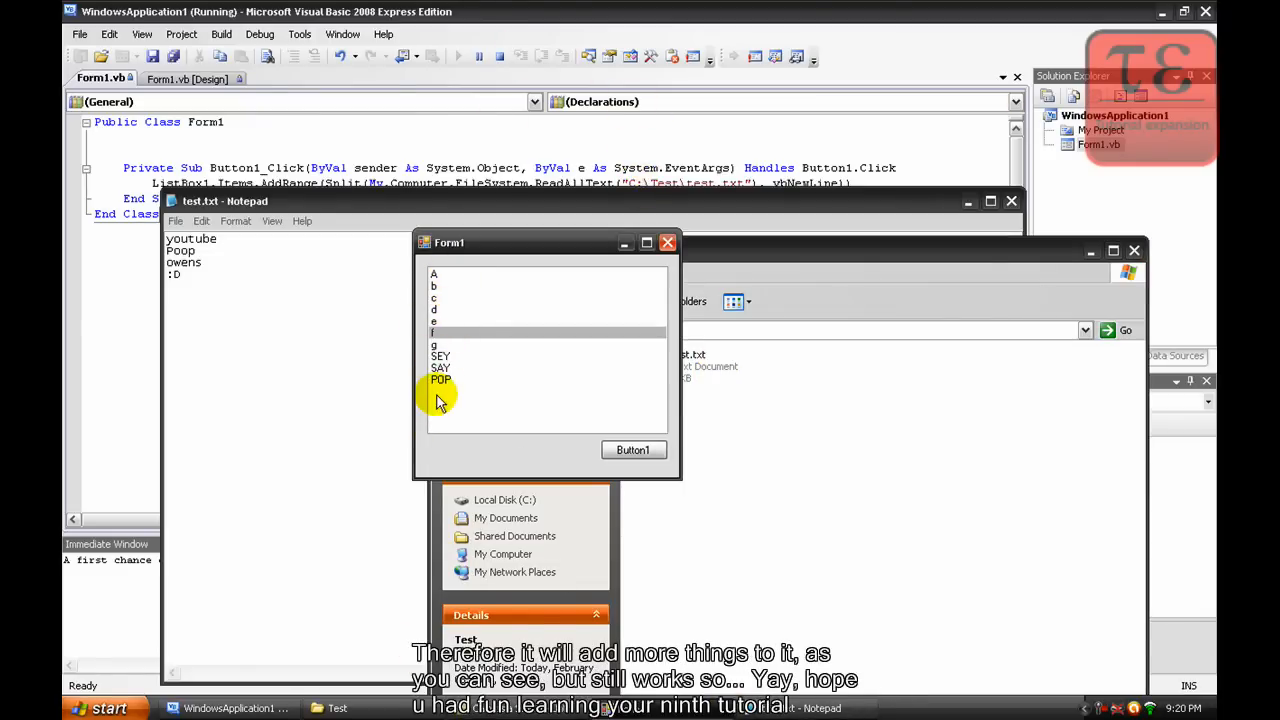
- Reload the list with the edited lines, then close the running form and Test folder
{"action": "left_click", "coordinate": [633, 449]}
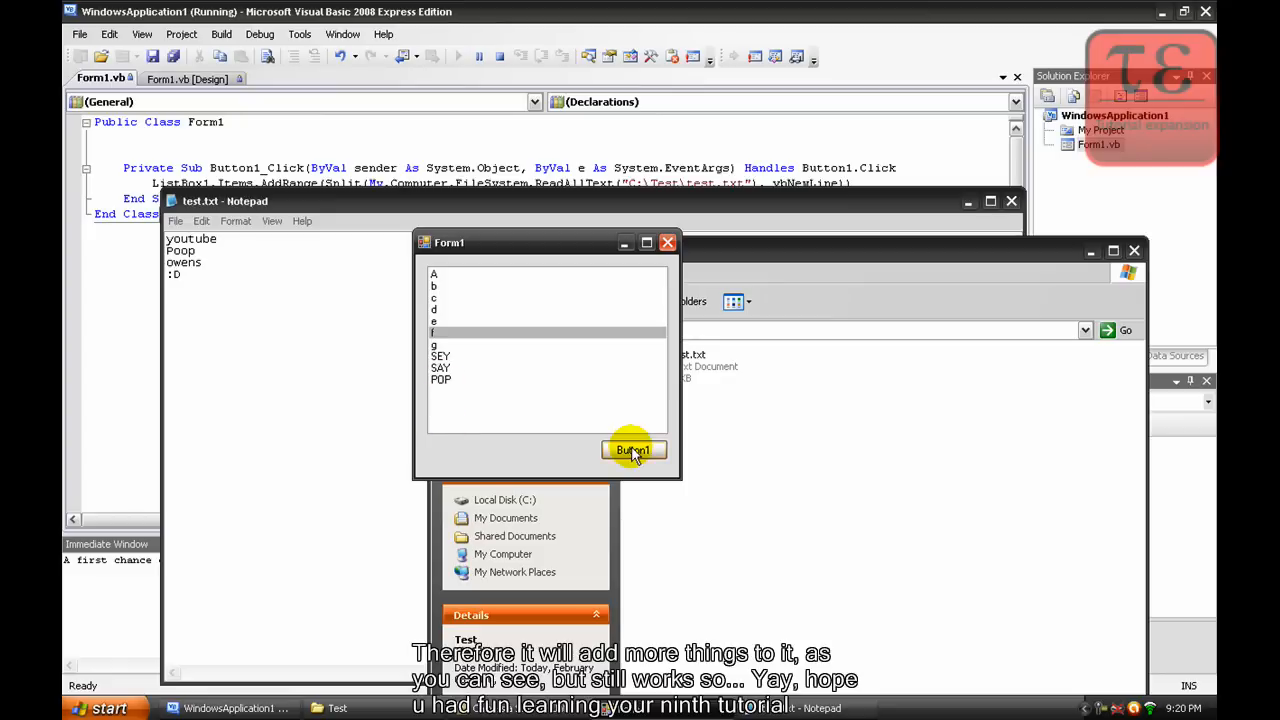
{"action": "left_click", "coordinate": [632, 449]}
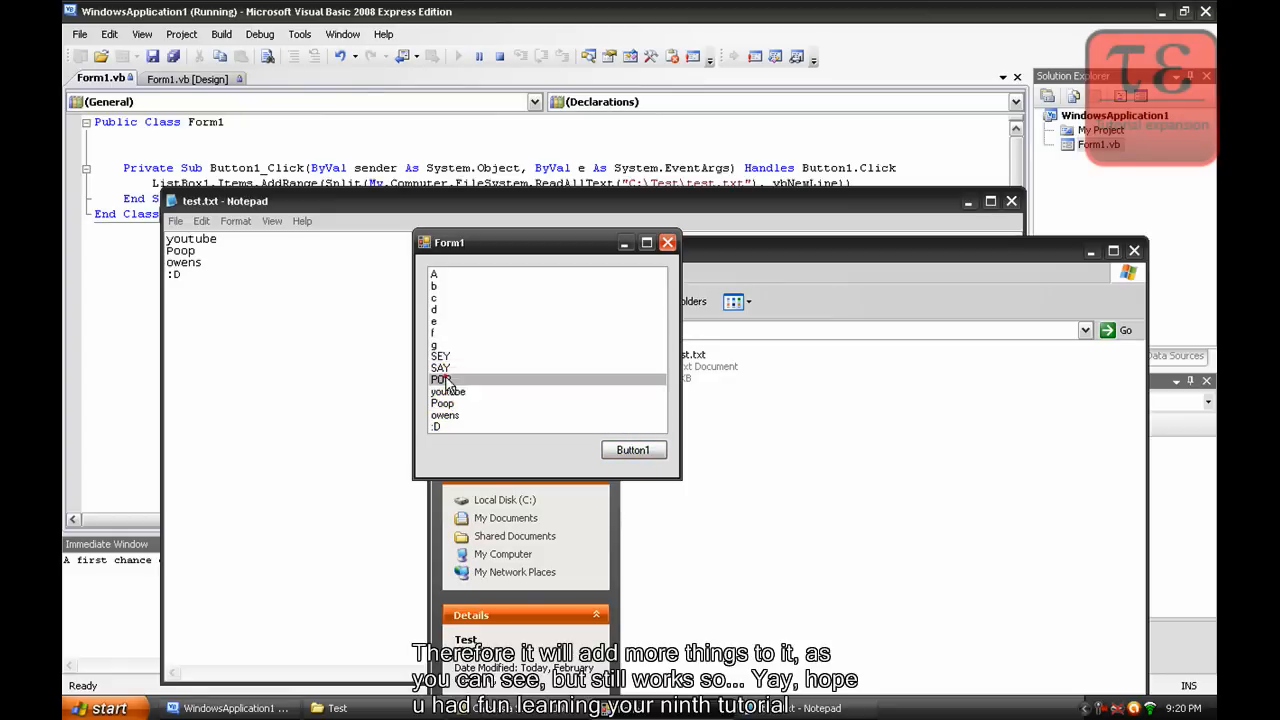
{"action": "left_click", "coordinate": [463, 403]}
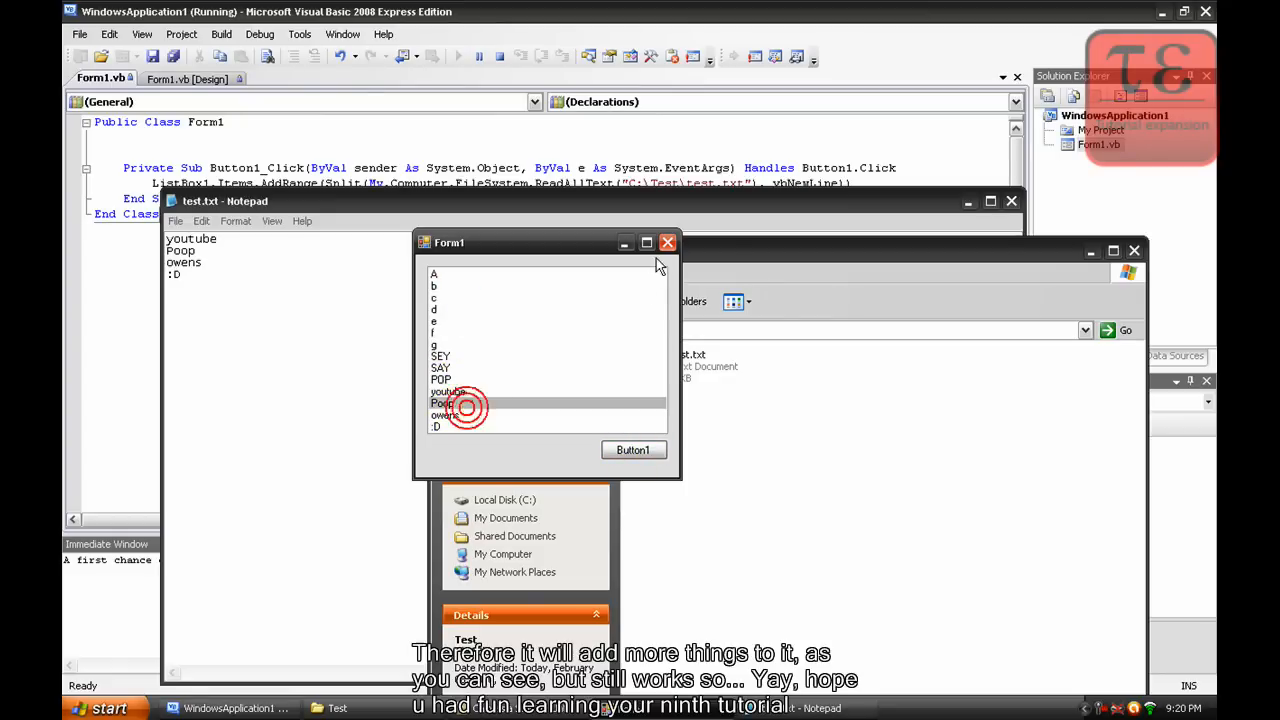
{"action": "left_click", "coordinate": [668, 242]}
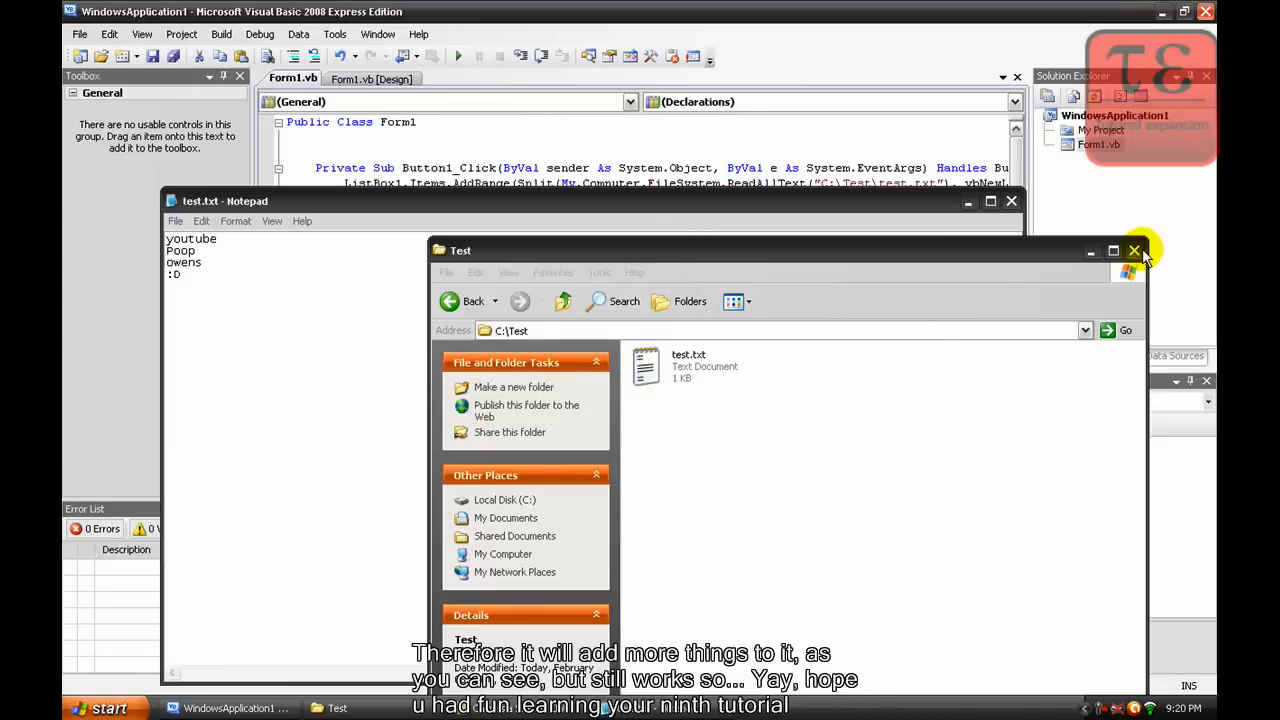
{"action": "left_click", "coordinate": [1134, 250]}
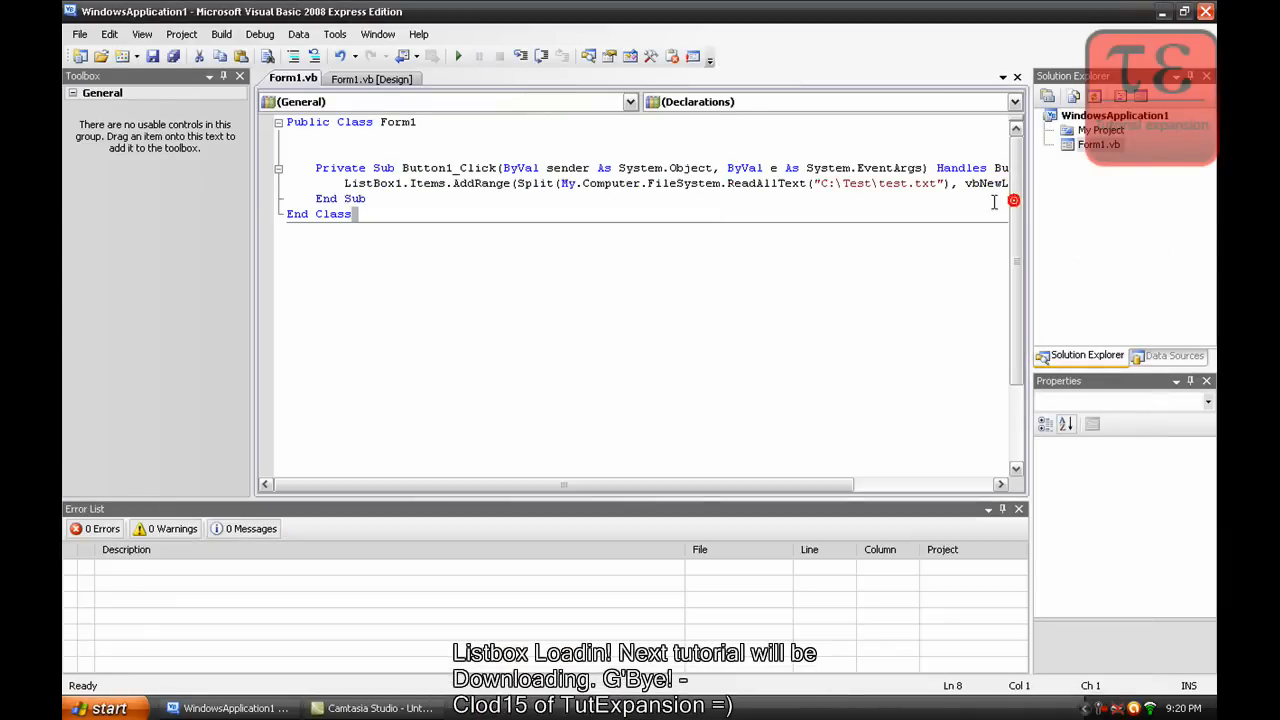
{"action": "mouse_move", "coordinate": [619, 223]}
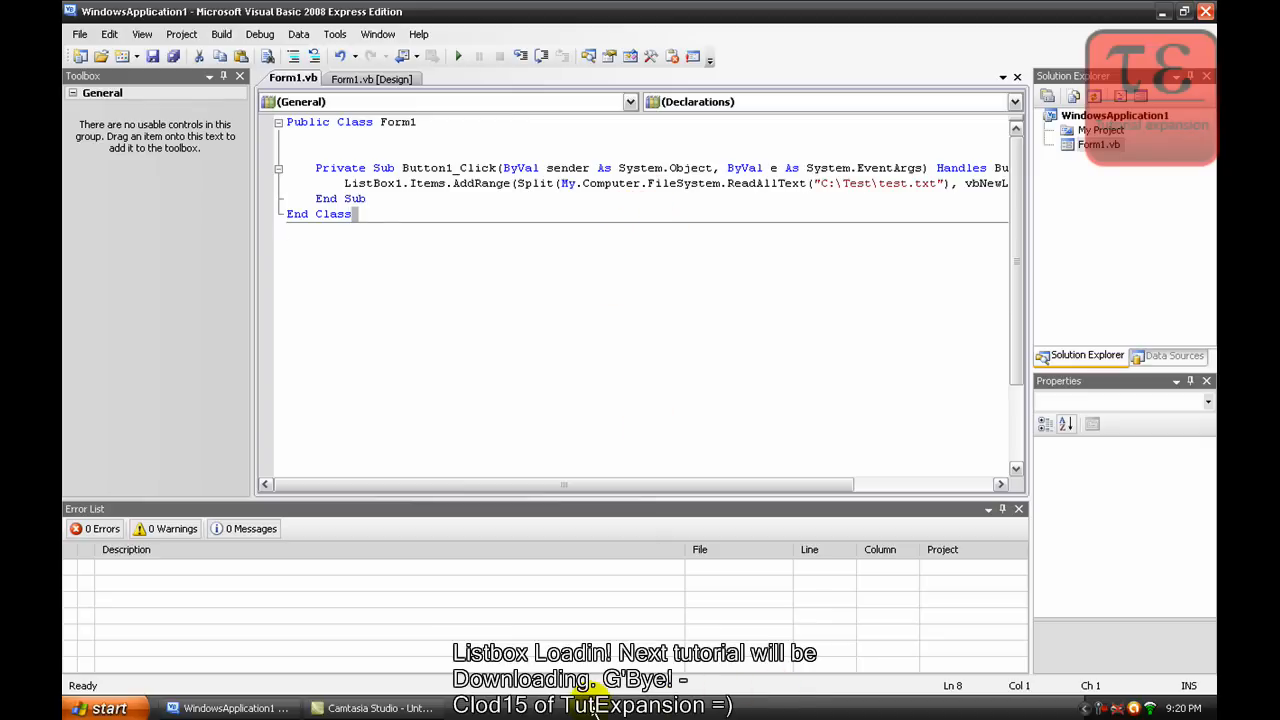
{"action": "mouse_move", "coordinate": [152, 88]}
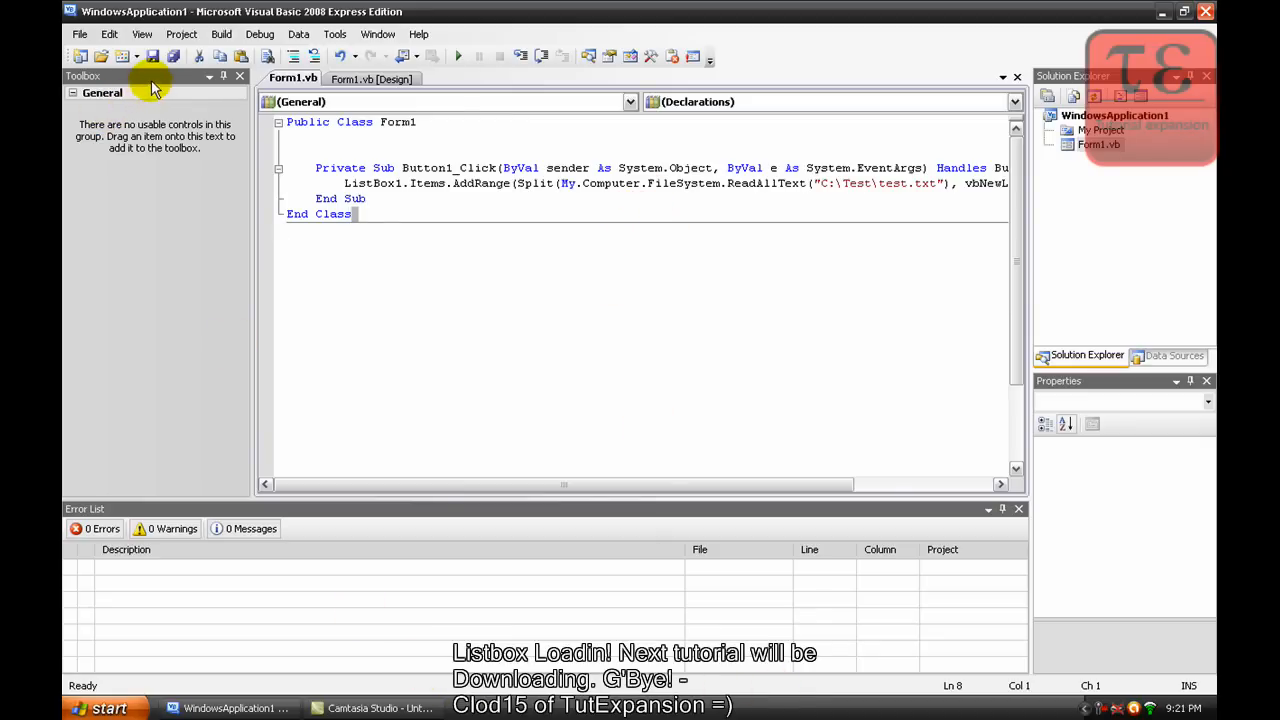